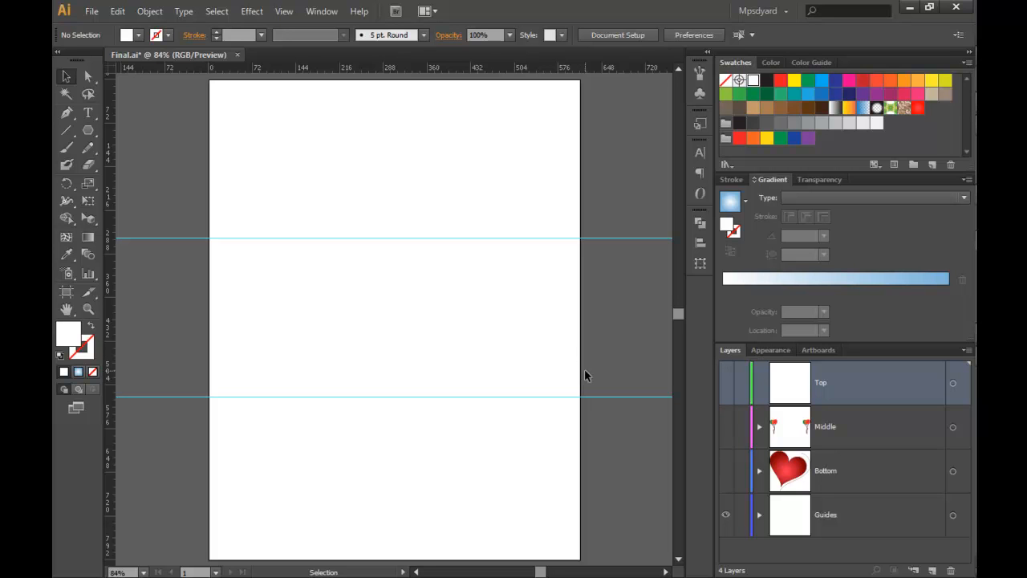
{"action": "mouse_move", "coordinate": [687, 475]}
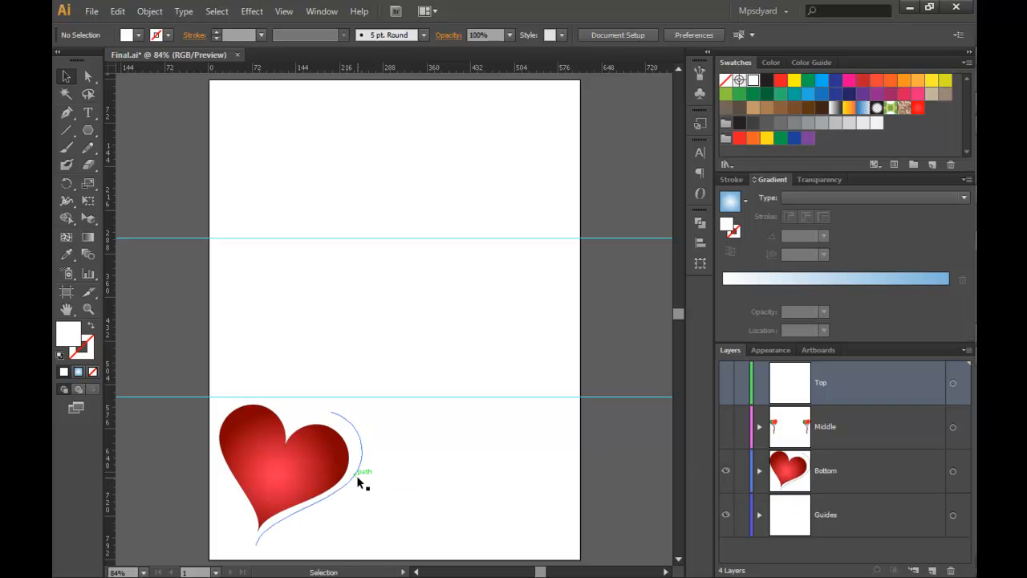
Step: Show the Bottom layer so the red gradient heart artwork appears
{"action": "left_click", "coordinate": [356, 474]}
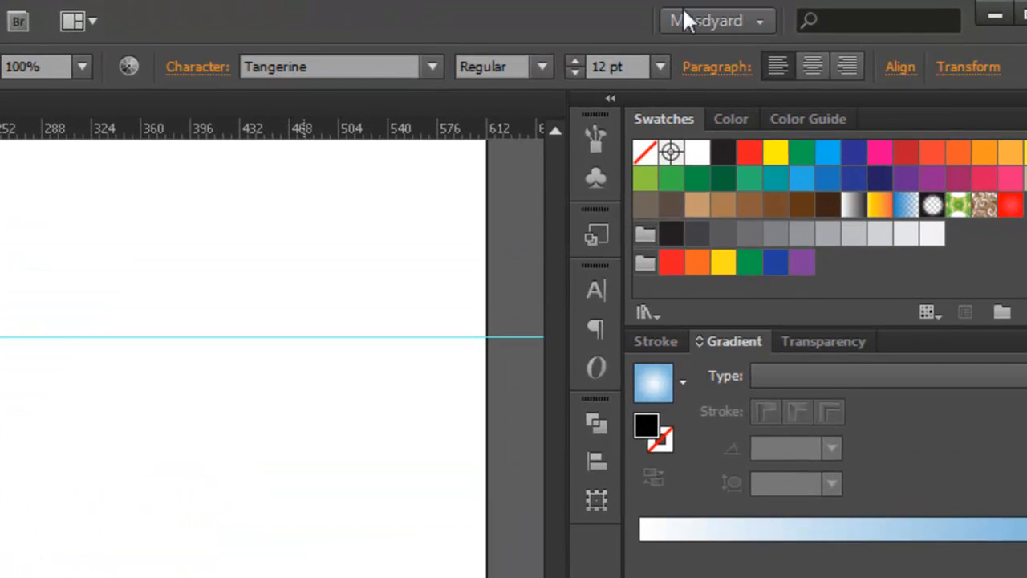
Step: Raise the Tangerine text size from 12 pt to a larger preset such as 24 pt
{"action": "left_click", "coordinate": [654, 66]}
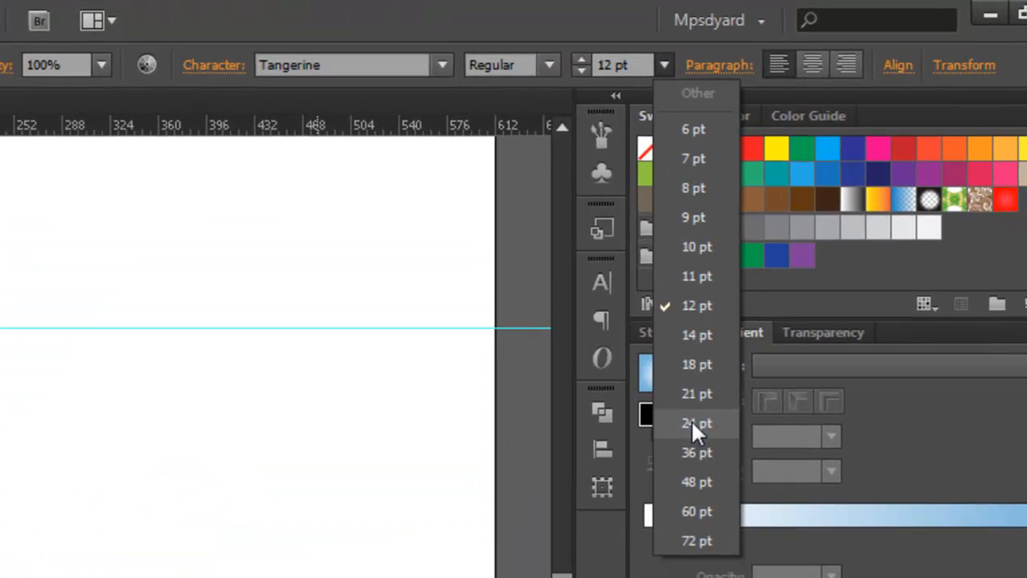
{"action": "left_click", "coordinate": [693, 423]}
{"action": "type", "text": "32"}
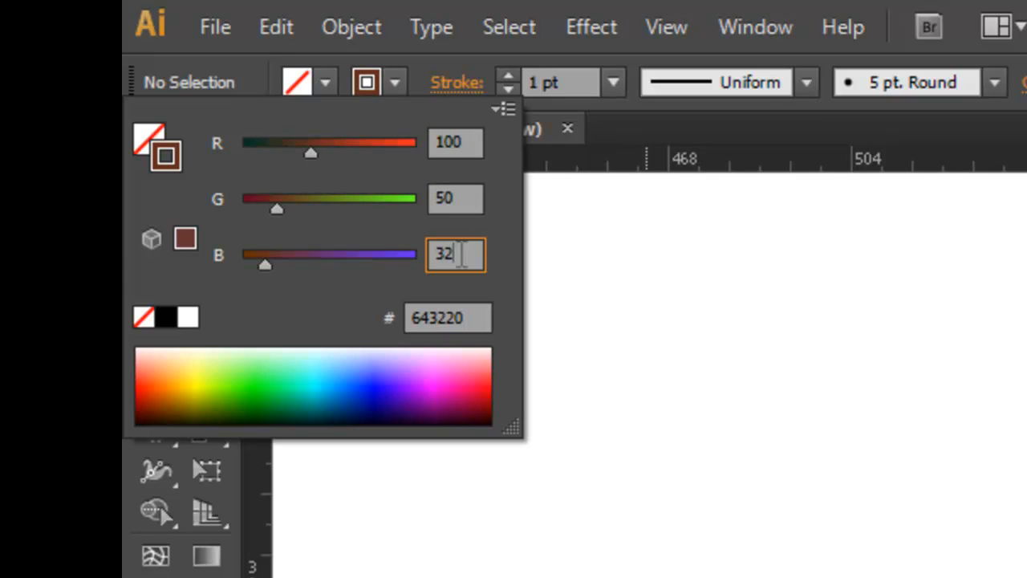
Step: Paint a thin RGB 100/50/32 brown balloon string and place a small bow at its top
{"action": "type", "text": "50"}
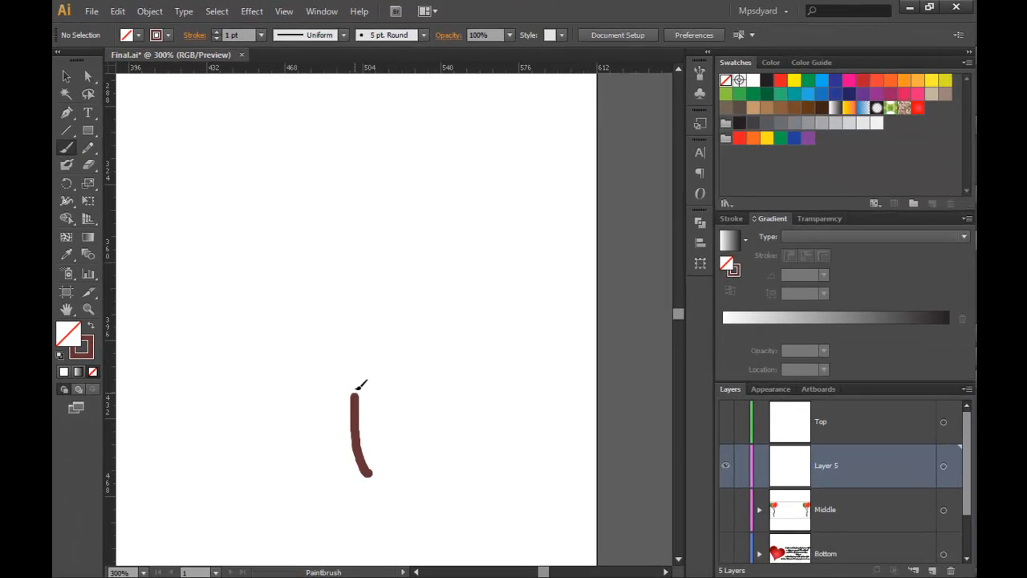
{"action": "left_click_drag", "start_coordinate": [361, 385], "coordinate": [401, 224]}
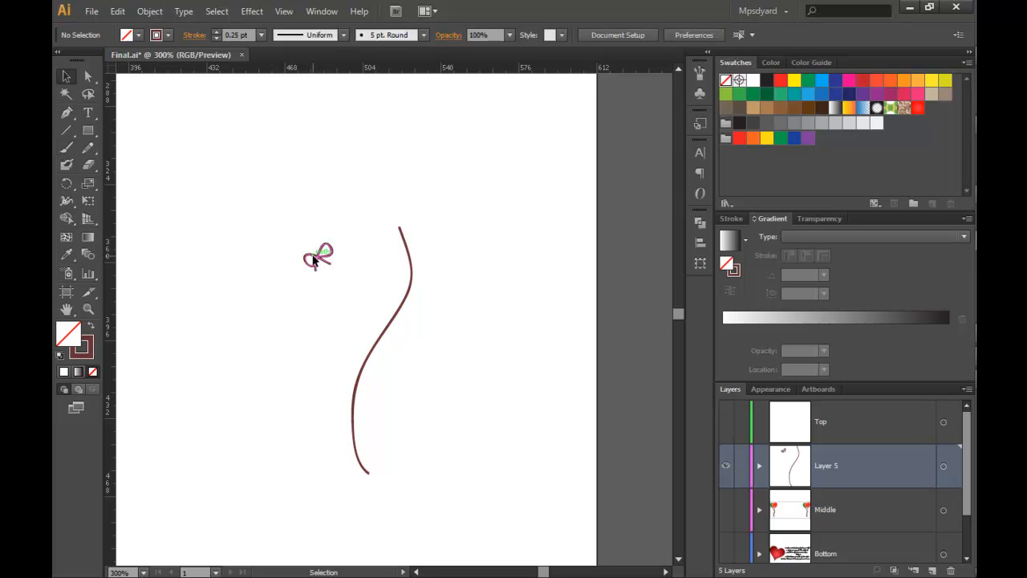
{"action": "left_click_drag", "start_coordinate": [319, 256], "coordinate": [398, 227]}
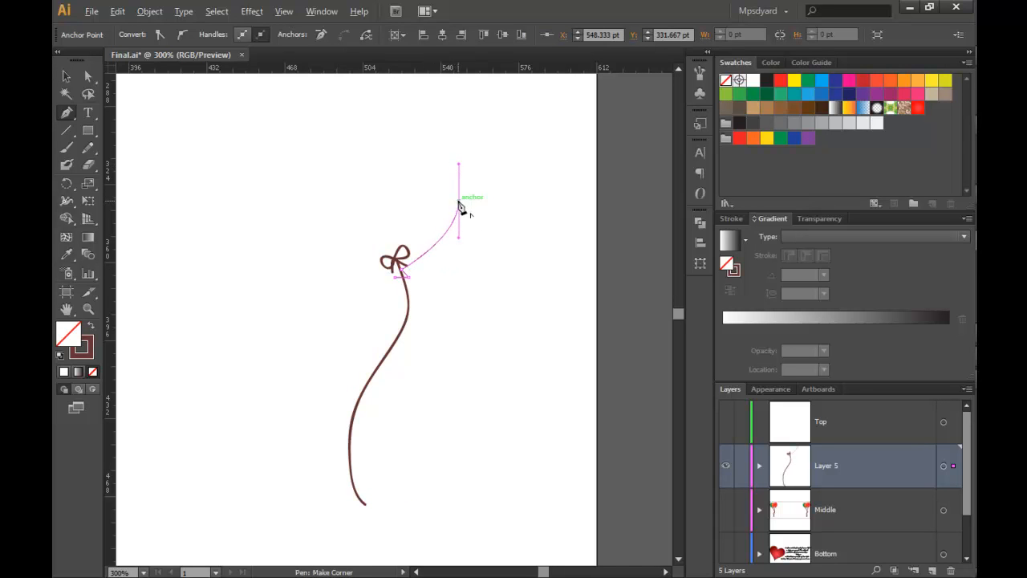
Step: Draw the balloon outline above the bow and fill it dark green
{"action": "left_click_drag", "start_coordinate": [459, 205], "coordinate": [343, 161]}
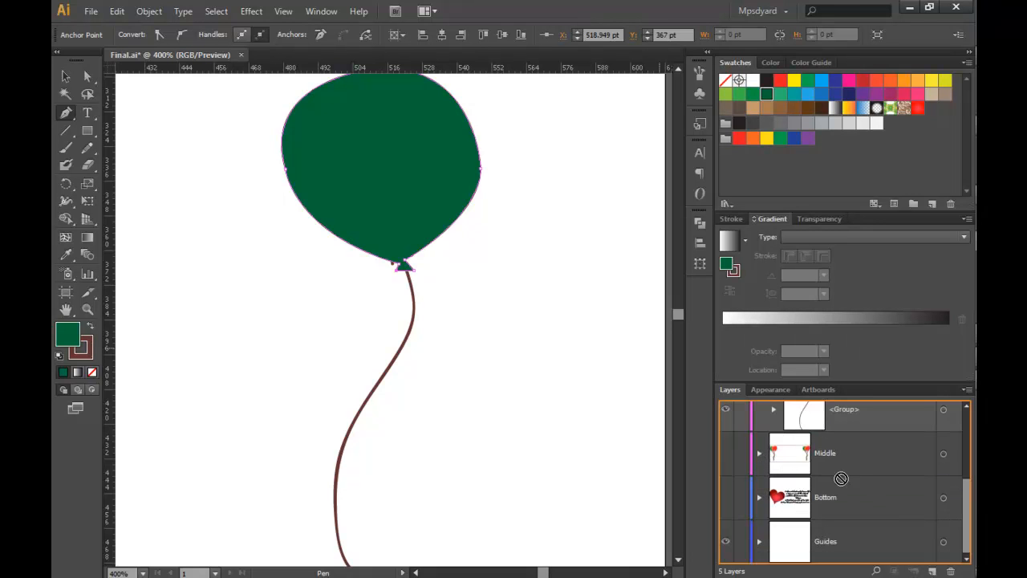
{"action": "left_click", "coordinate": [398, 264]}
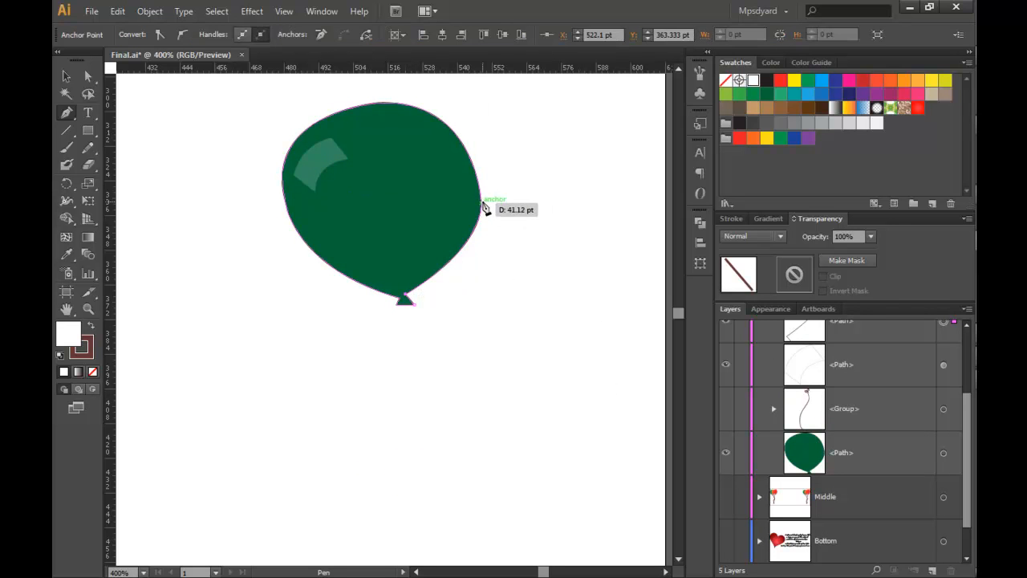
Step: Draw a shading shape covering half of the green balloon for its glossy look
{"action": "left_click_drag", "start_coordinate": [484, 207], "coordinate": [494, 157]}
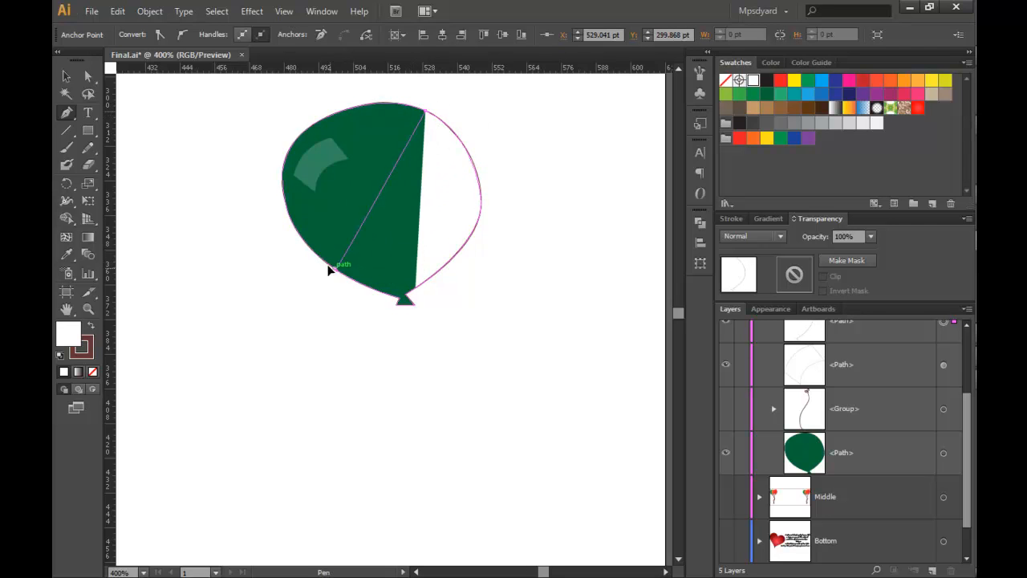
{"action": "left_click_drag", "start_coordinate": [329, 271], "coordinate": [221, 297]}
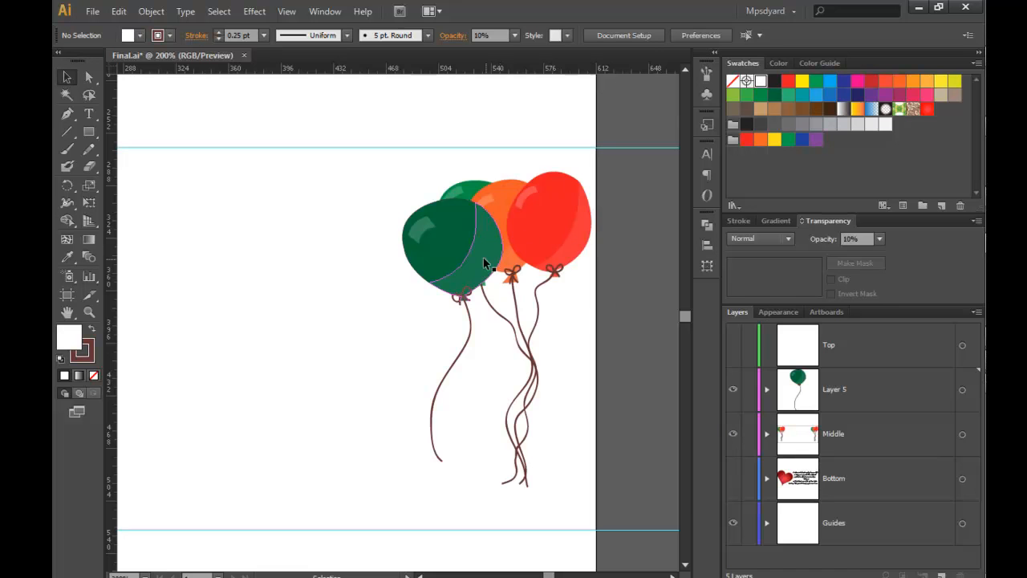
Step: Delete Layer 5 and confirm removing its artwork
{"action": "left_click", "coordinate": [859, 390]}
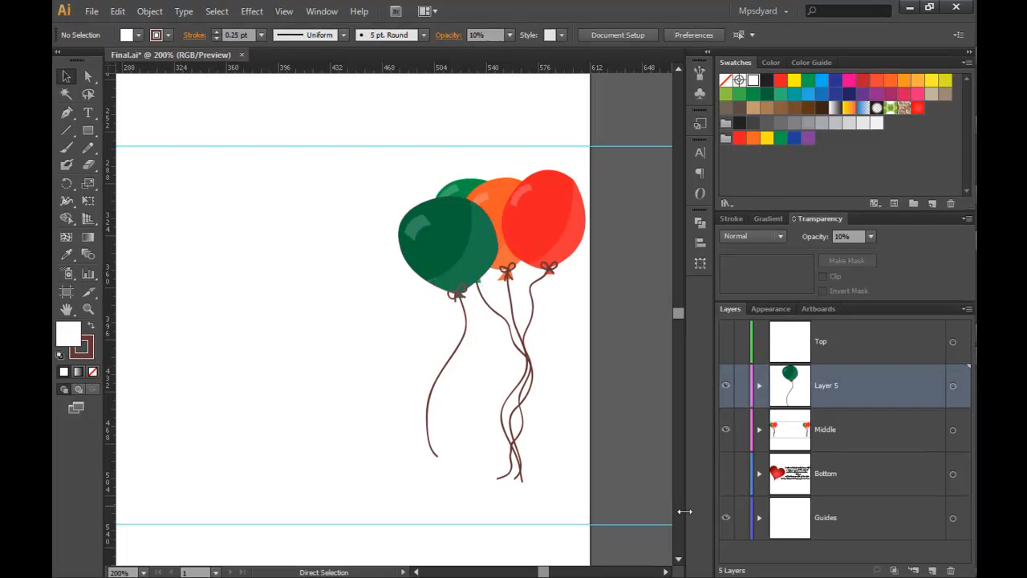
{"action": "mouse_move", "coordinate": [921, 525]}
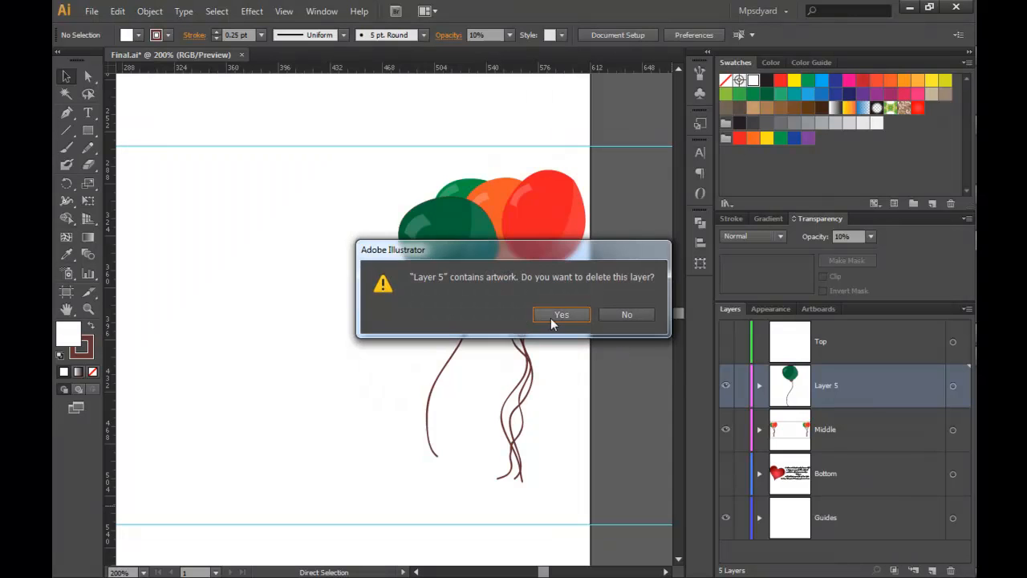
{"action": "left_click", "coordinate": [561, 314]}
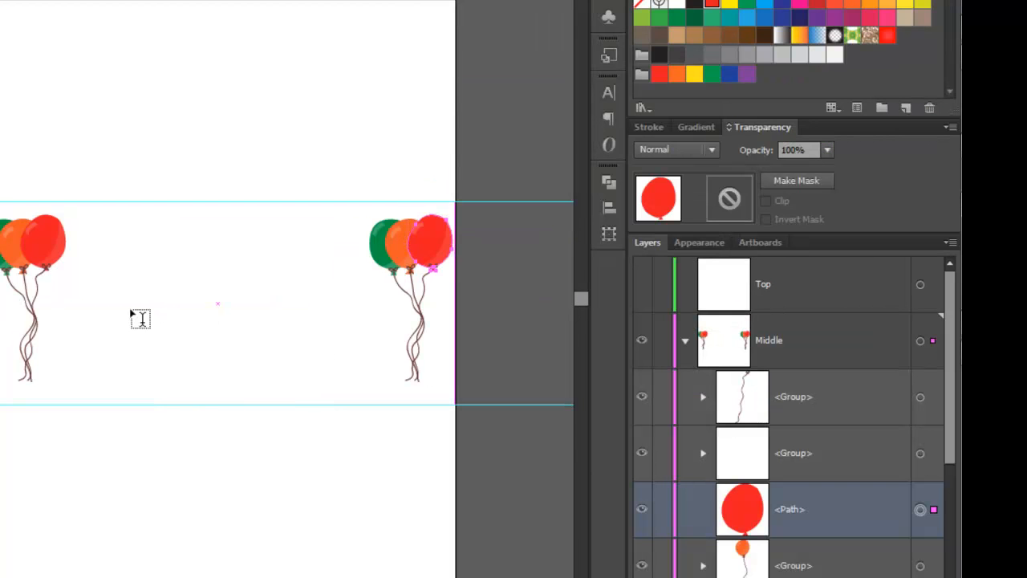
Step: Type 'With loads of love', choose a script font and nudge it lower between the balloons
{"action": "type", "text": "Wit"}
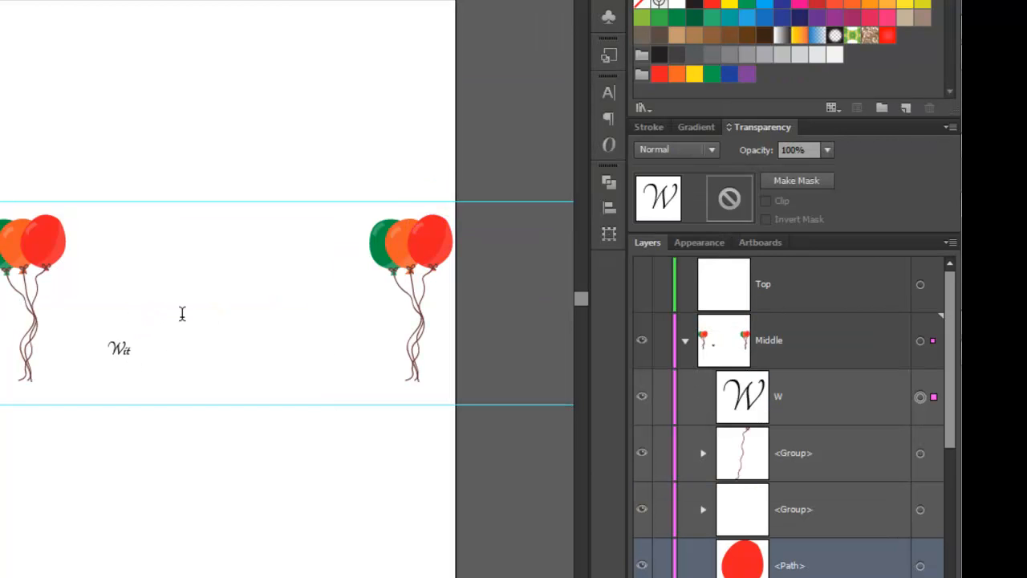
{"action": "type", "text": "With loads of l"}
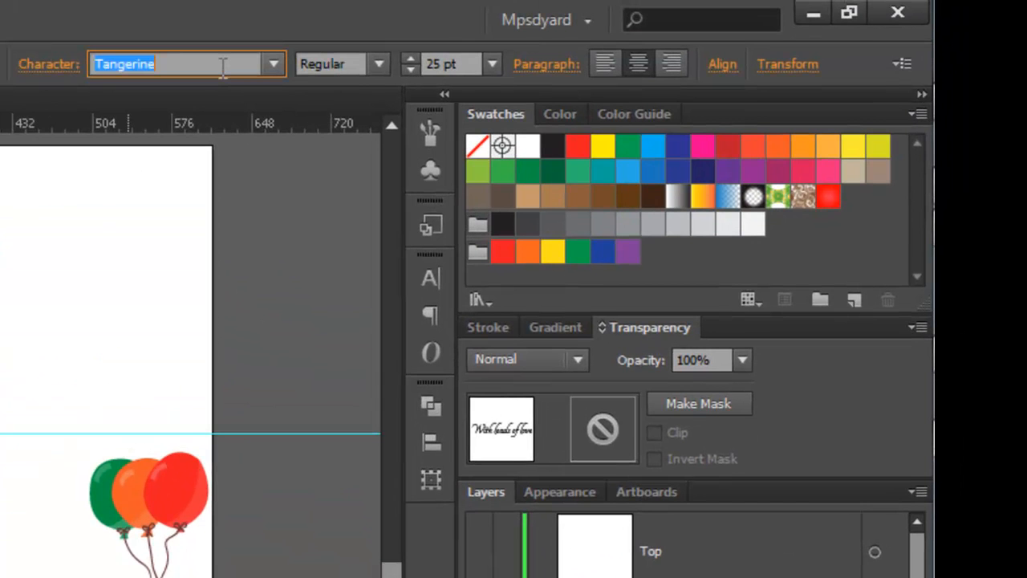
{"action": "type", "text": "JeffreysHand Regular"}
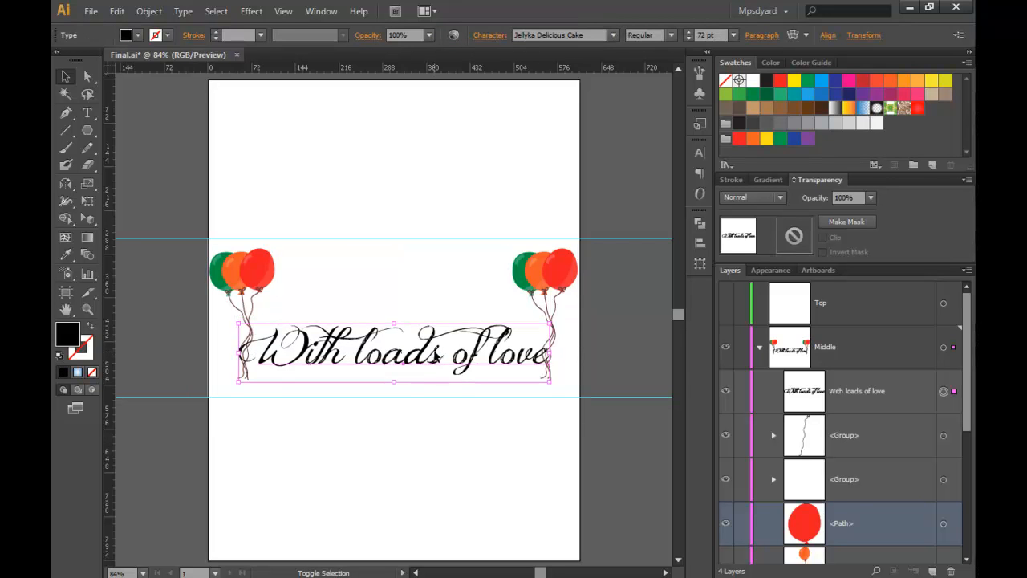
{"action": "left_click_drag", "start_coordinate": [393, 353], "coordinate": [393, 373]}
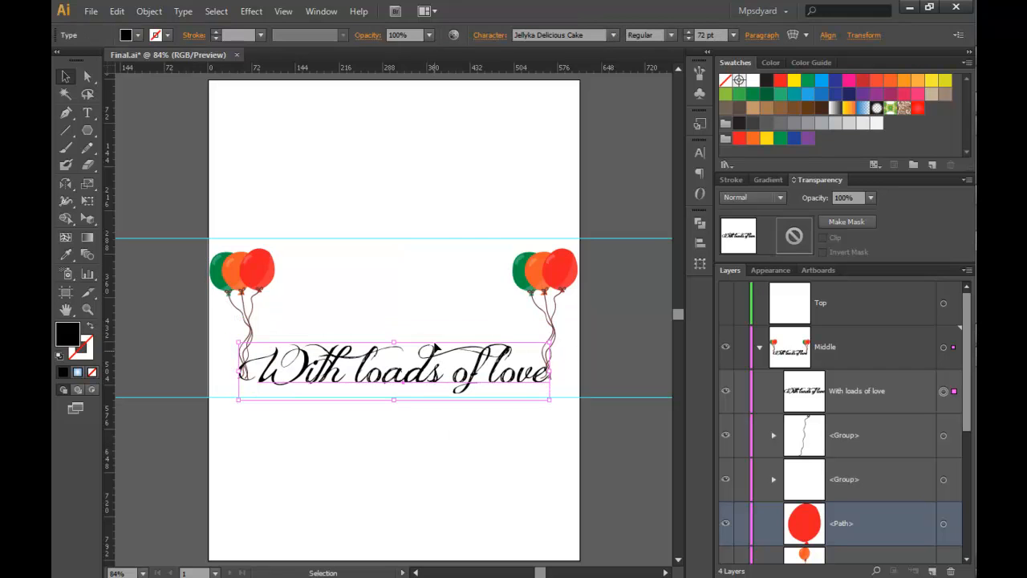
Step: Load the Celebration symbol library, place cake and confetti, and mirror-copy the confetti
{"action": "left_click", "coordinate": [699, 93]}
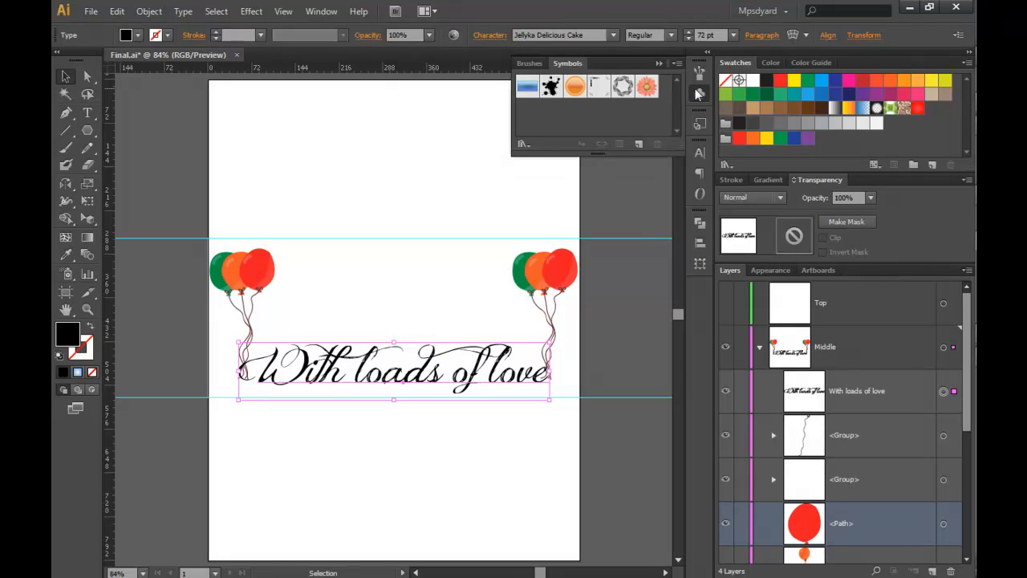
{"action": "left_click", "coordinate": [673, 63]}
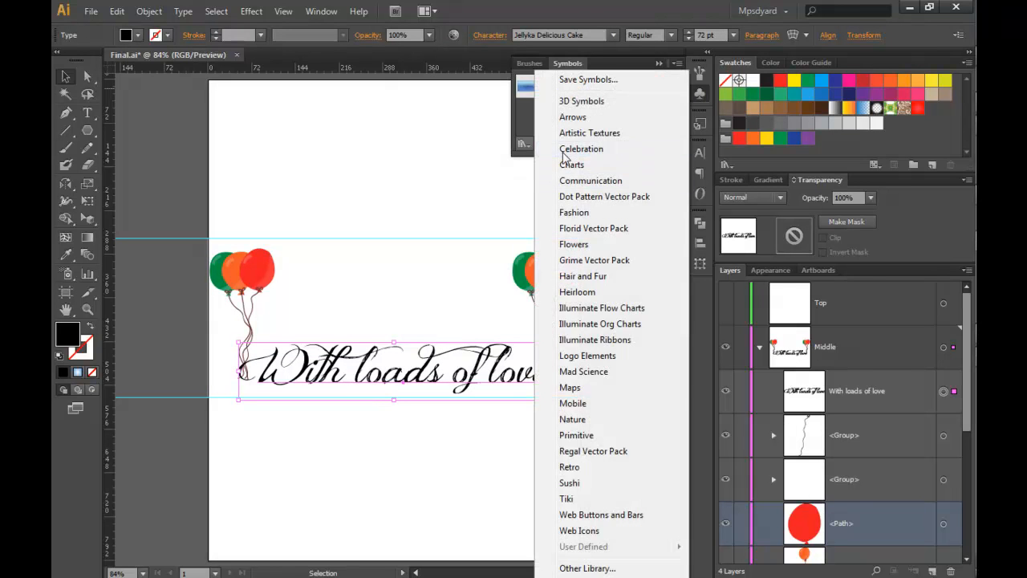
{"action": "left_click", "coordinate": [581, 148]}
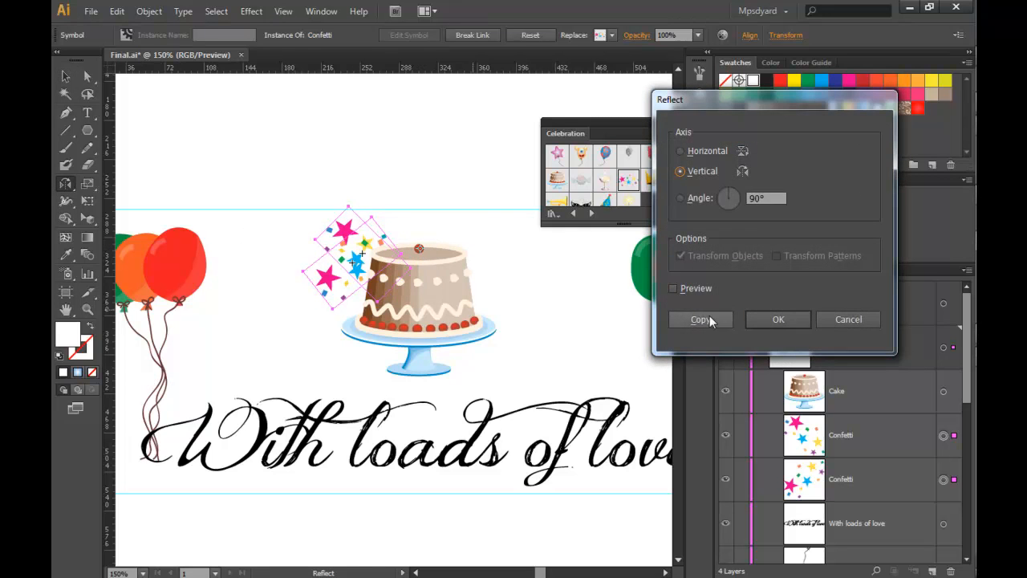
{"action": "left_click", "coordinate": [699, 319]}
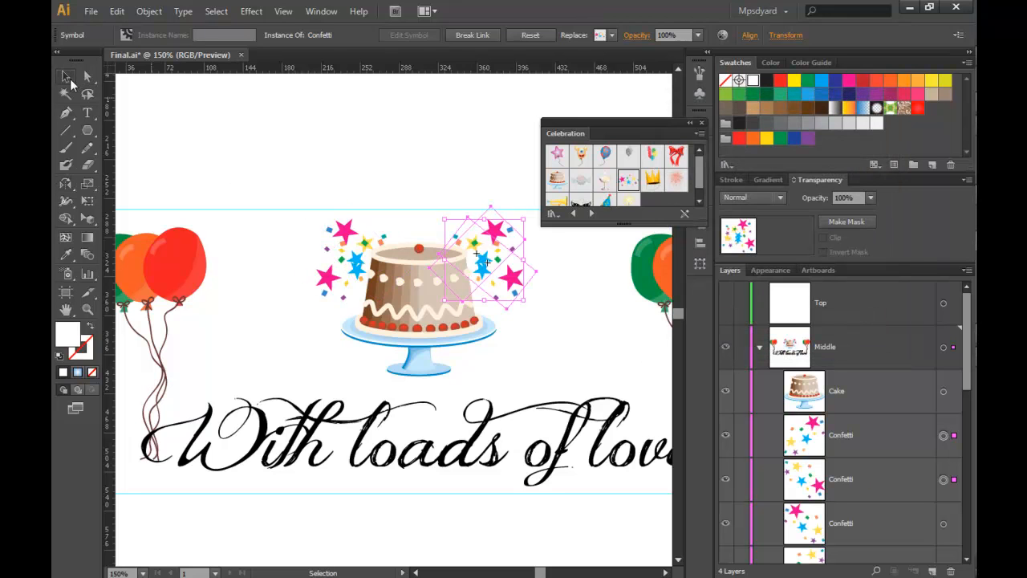
Step: Enter Edit Symbol mode for the confetti, accepting the all-copies warning
{"action": "left_click", "coordinate": [409, 35]}
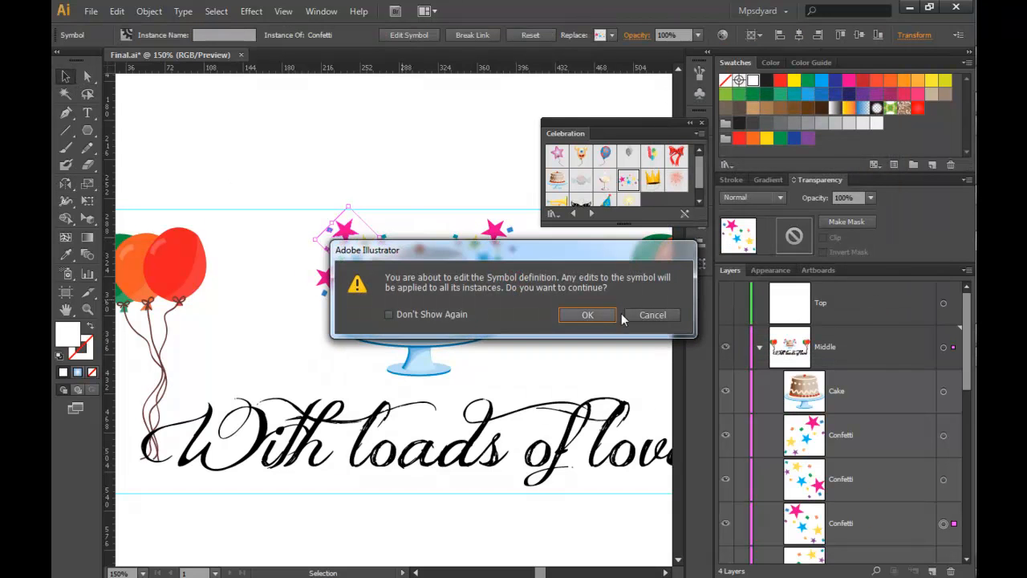
{"action": "mouse_move", "coordinate": [591, 315]}
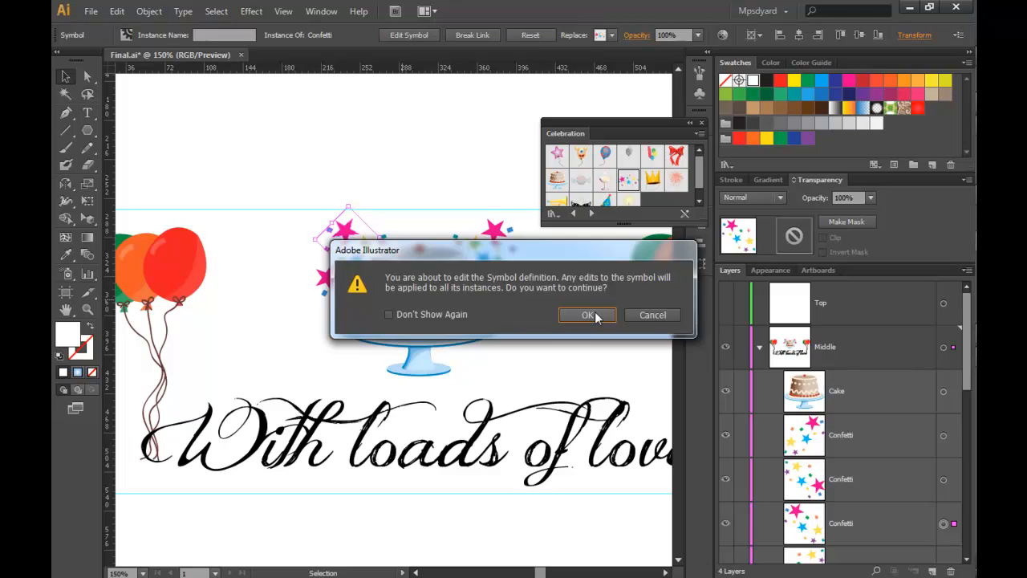
{"action": "left_click", "coordinate": [587, 315]}
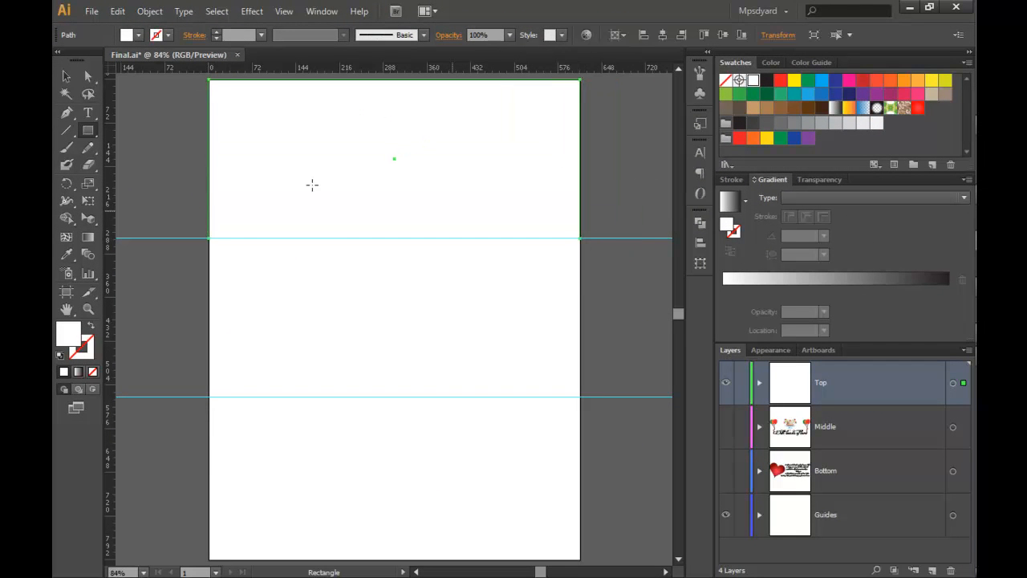
Step: Draw a small stroked hexagon with the Polygon tool
{"action": "left_click", "coordinate": [68, 132]}
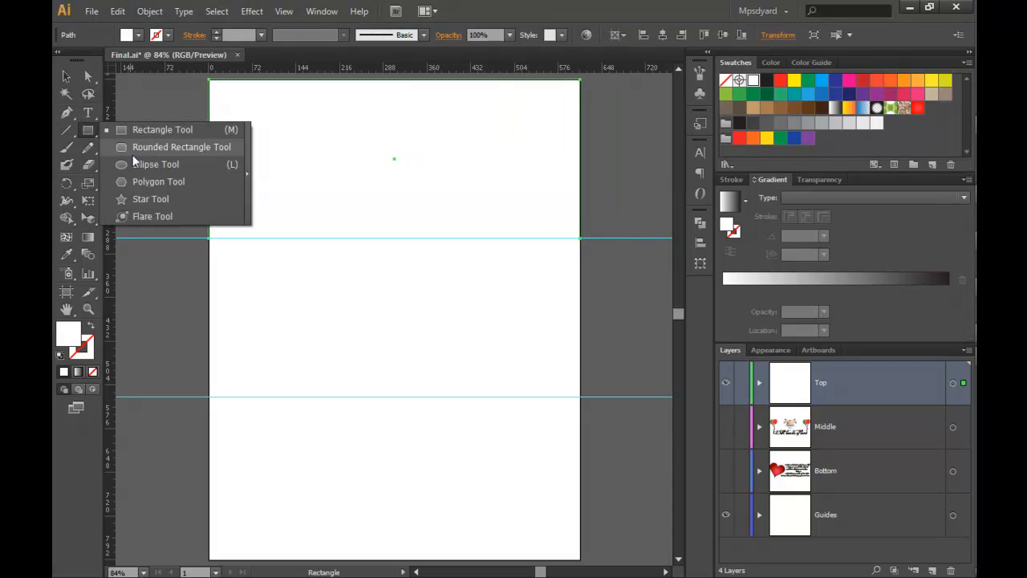
{"action": "left_click", "coordinate": [157, 181]}
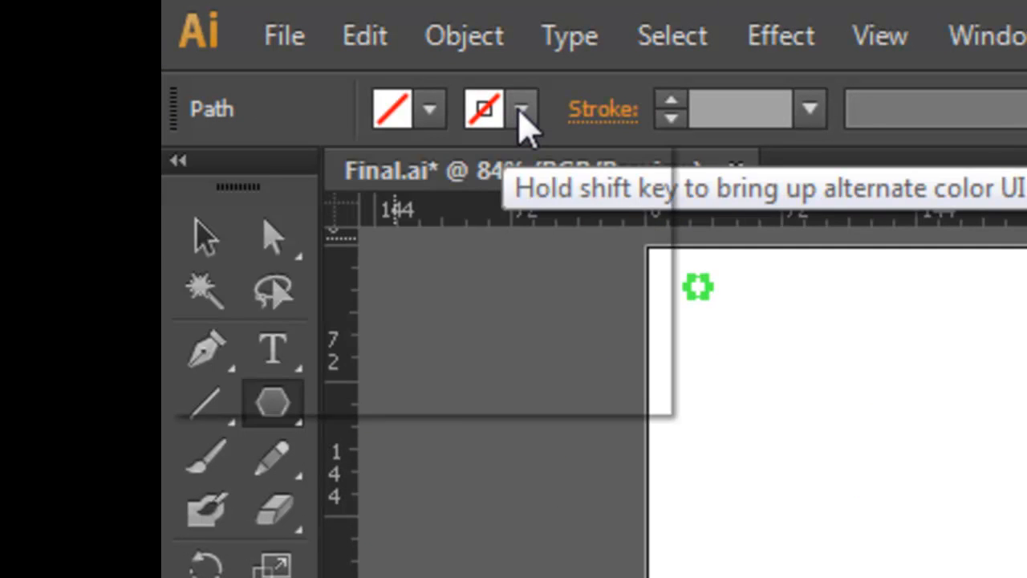
{"action": "left_click", "coordinate": [519, 106]}
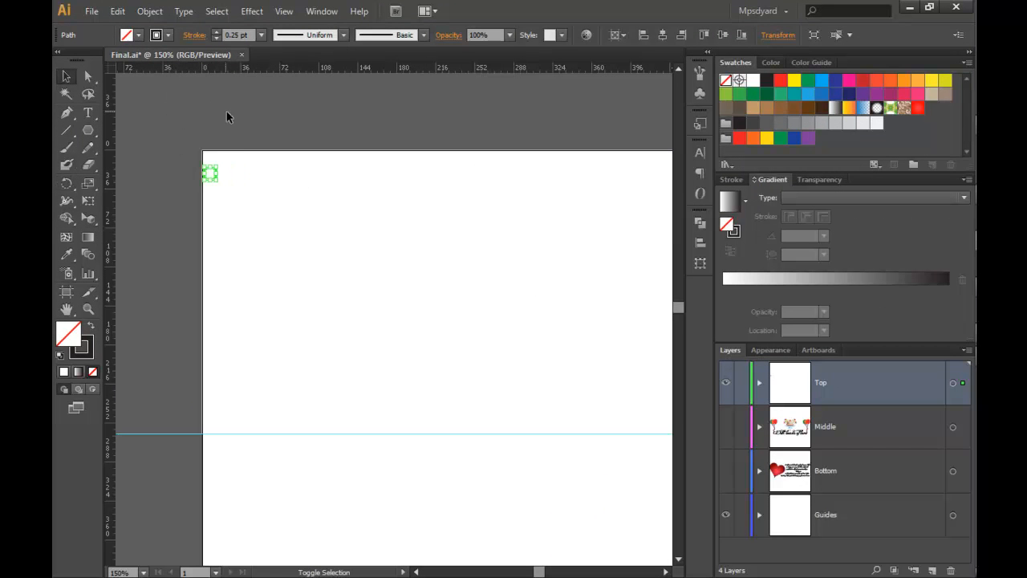
Step: Apply Transform effects repeating the hexagon horizontally and vertically into a full-artboard grid
{"action": "left_click", "coordinate": [252, 11]}
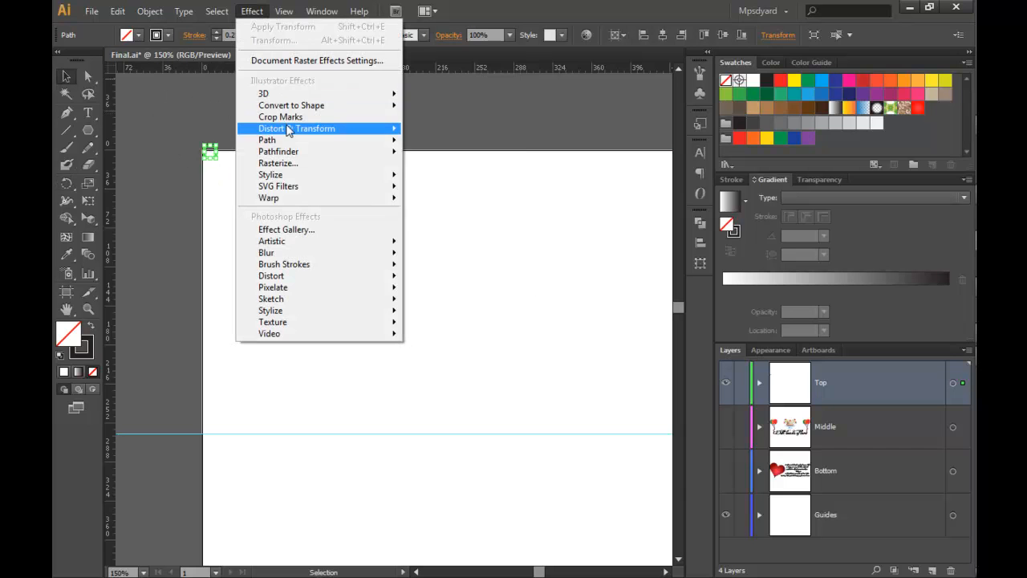
{"action": "left_click", "coordinate": [298, 129]}
{"action": "type", "text": "10.5"}
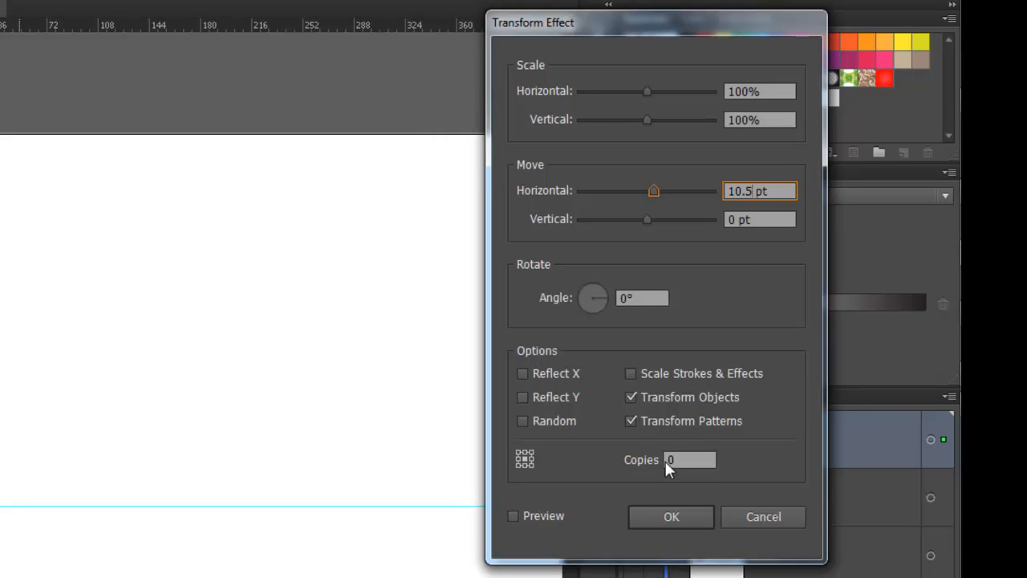
{"action": "left_click", "coordinate": [688, 459]}
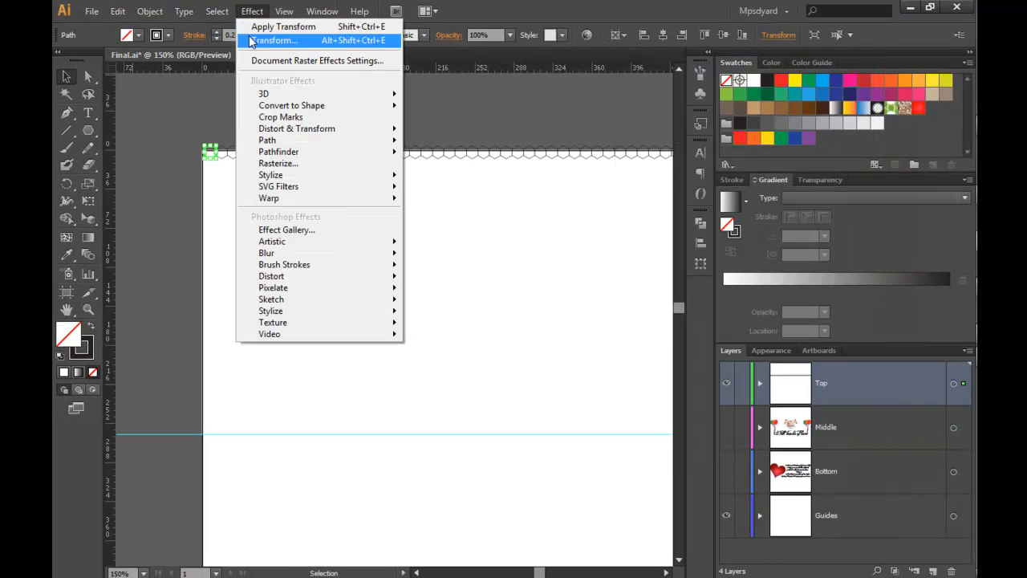
{"action": "left_click", "coordinate": [276, 40]}
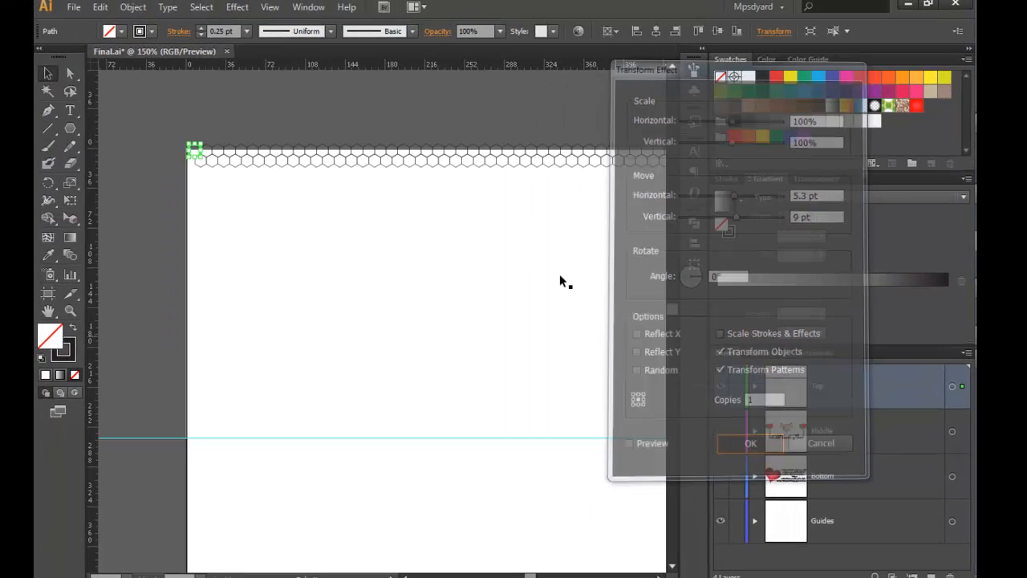
{"action": "left_click", "coordinate": [252, 9]}
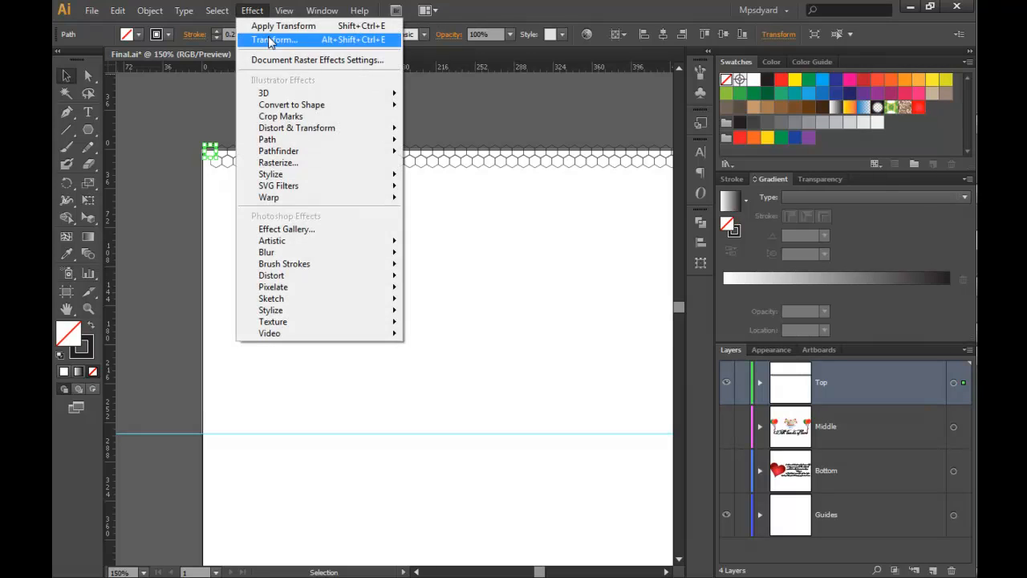
{"action": "left_click", "coordinate": [272, 40]}
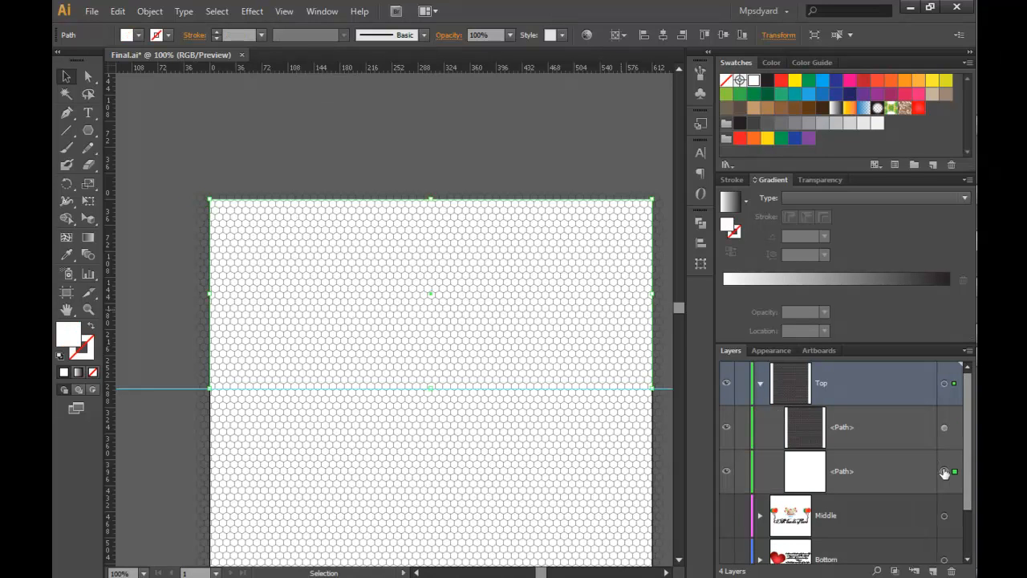
Step: Clip the hexagon honeycomb pattern to the header rectangle with a clipping mask
{"action": "left_click", "coordinate": [841, 471]}
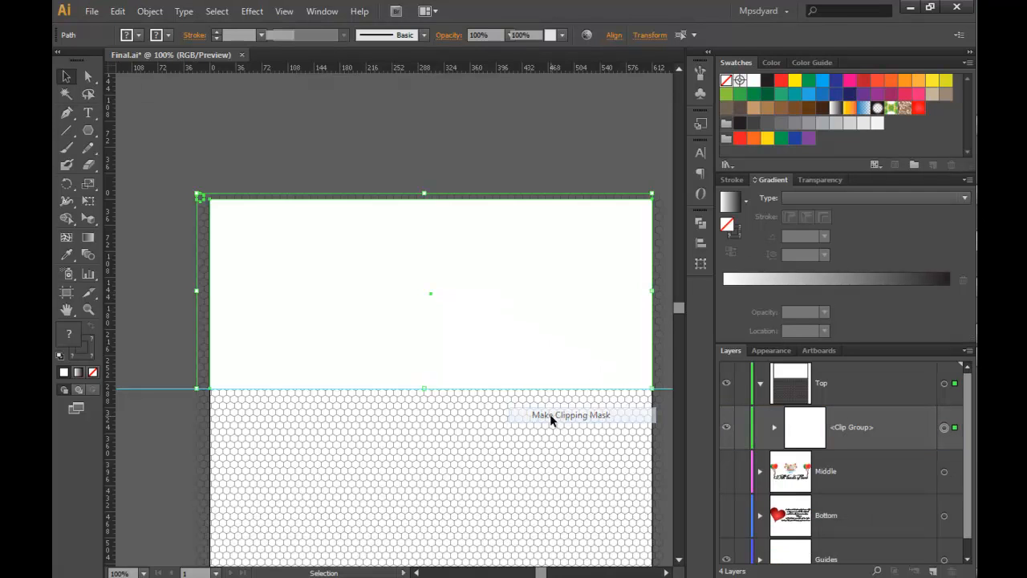
{"action": "left_click", "coordinate": [581, 414]}
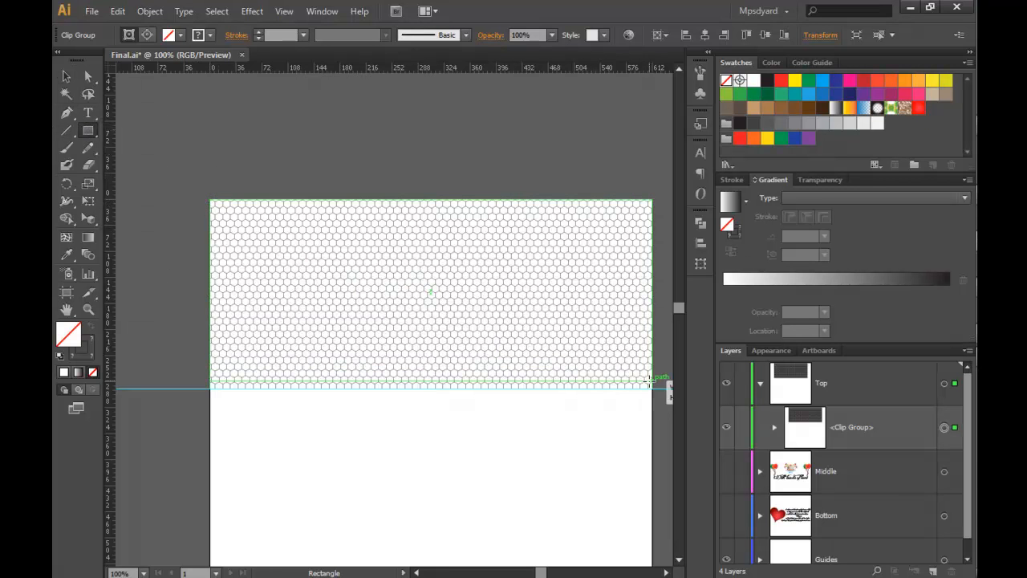
{"action": "left_click", "coordinate": [770, 350]}
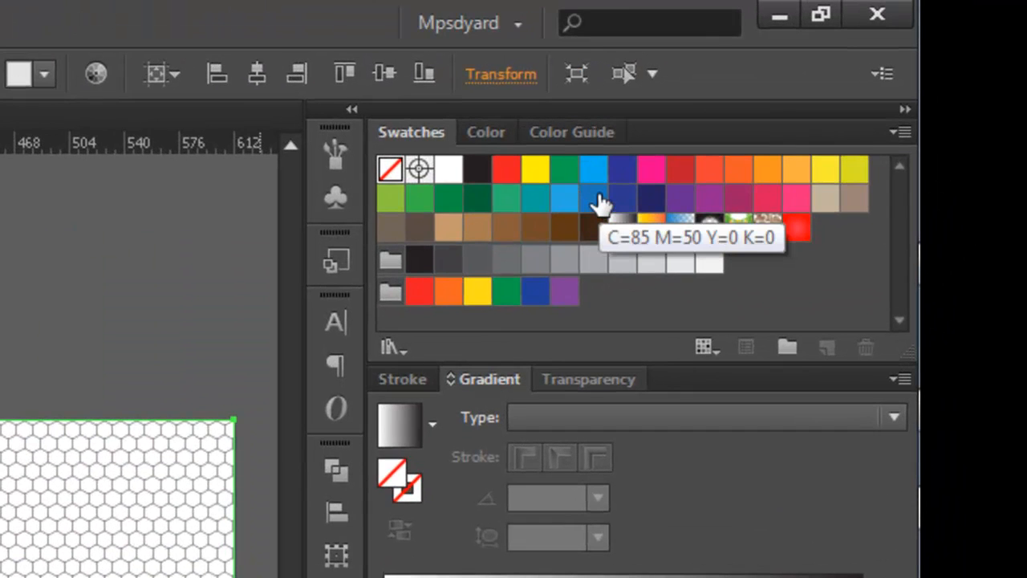
Step: Add a deep blue radial-gradient fill to the header and stretch it across behind the hexagons
{"action": "left_click", "coordinate": [590, 199]}
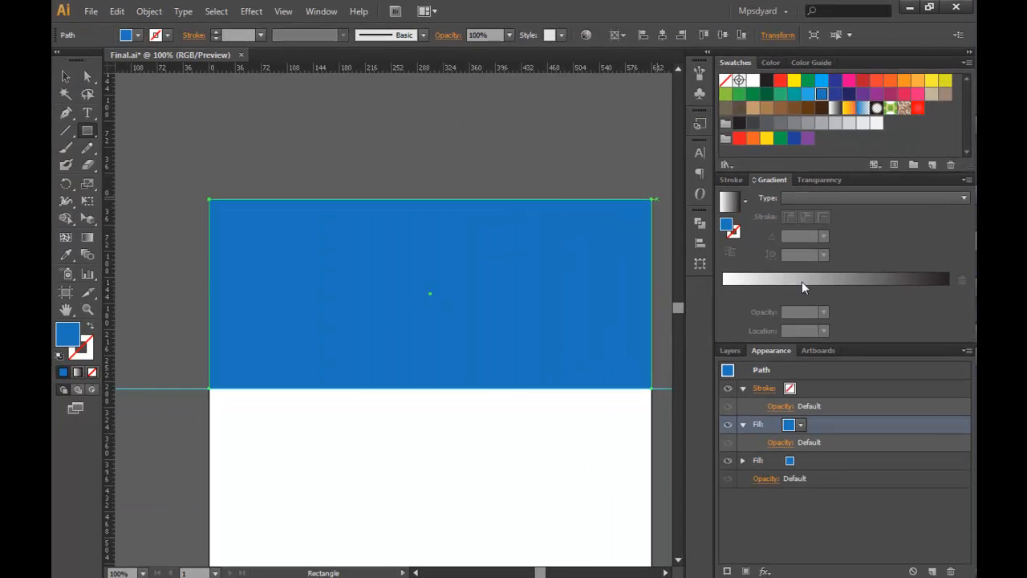
{"action": "left_click", "coordinate": [874, 197]}
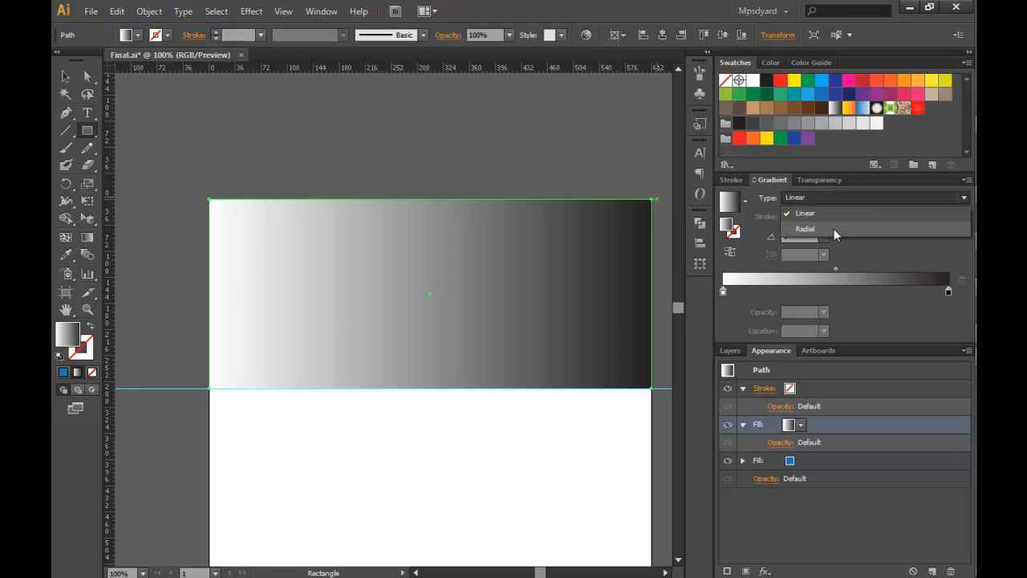
{"action": "left_click", "coordinate": [805, 228]}
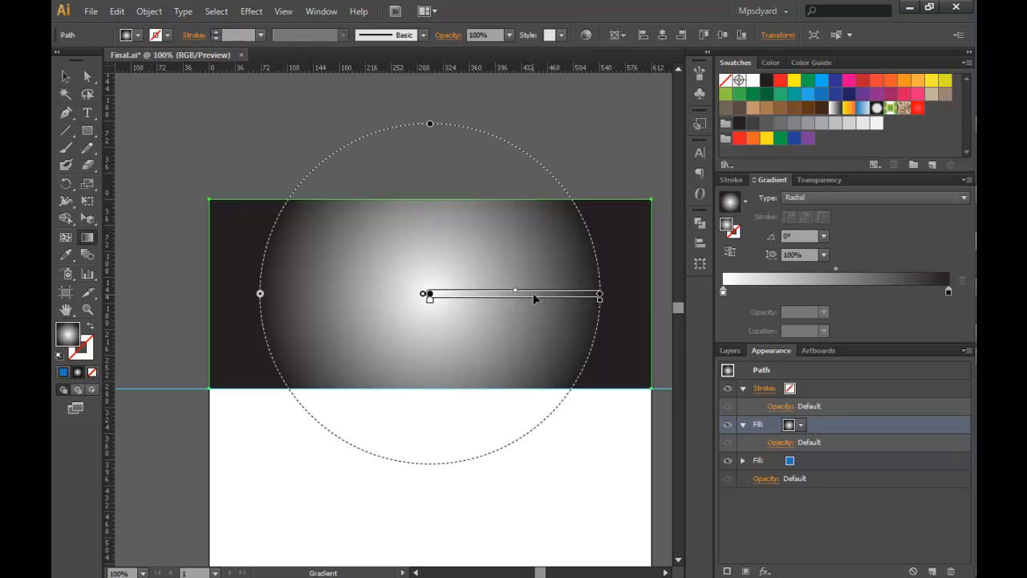
{"action": "left_click_drag", "start_coordinate": [600, 296], "coordinate": [648, 300]}
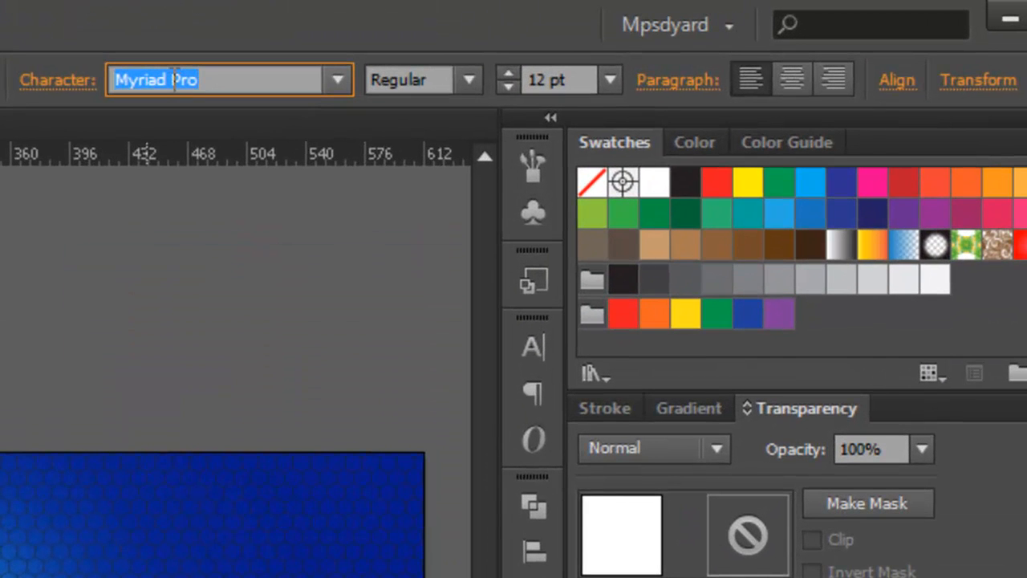
Step: Set HAPPY in FederationHull at 200 pt with the Orange, Yellow gradient swatch
{"action": "type", "text": "feck"}
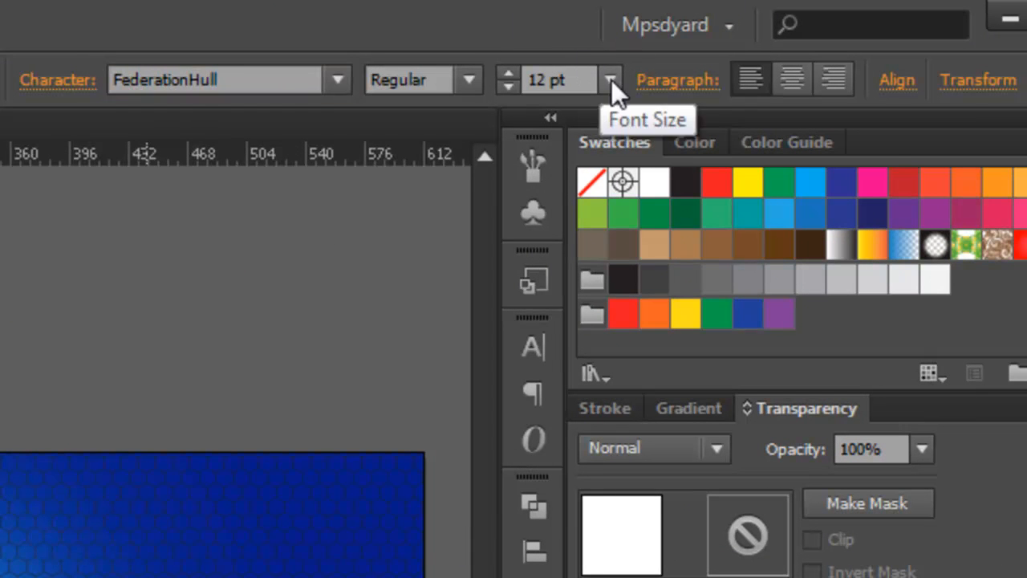
{"action": "type", "text": "200"}
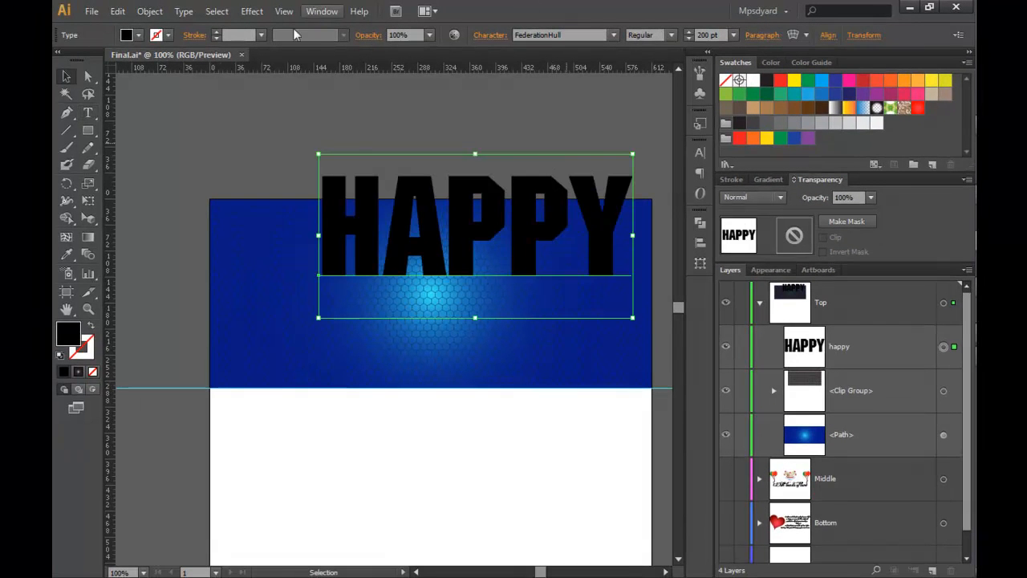
{"action": "left_click", "coordinate": [770, 269]}
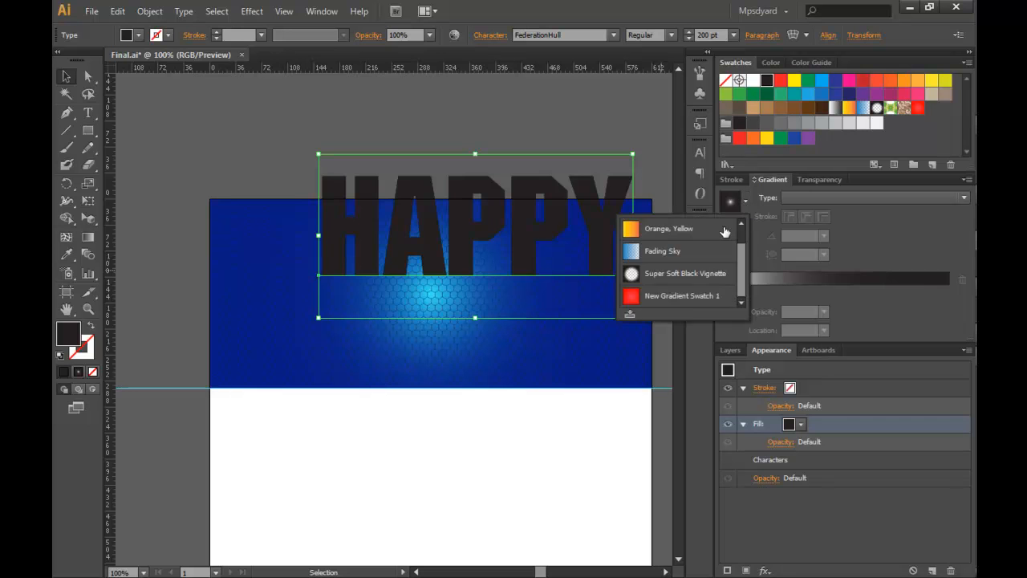
{"action": "left_click", "coordinate": [659, 228]}
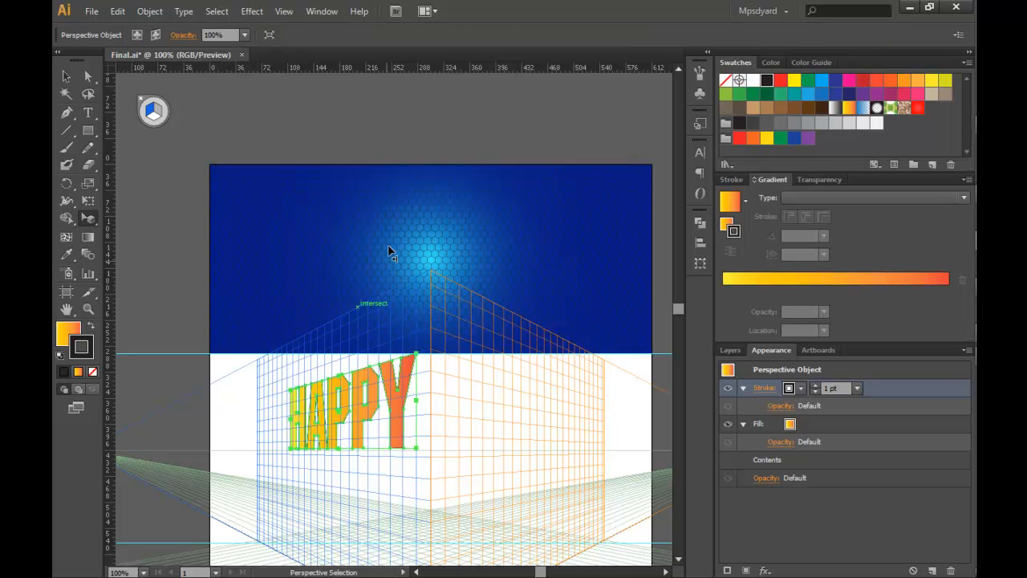
Step: Add BIRTHDAY on the perspective grid, expand the perspective text and move it onto the blue header
{"action": "left_click", "coordinate": [87, 114]}
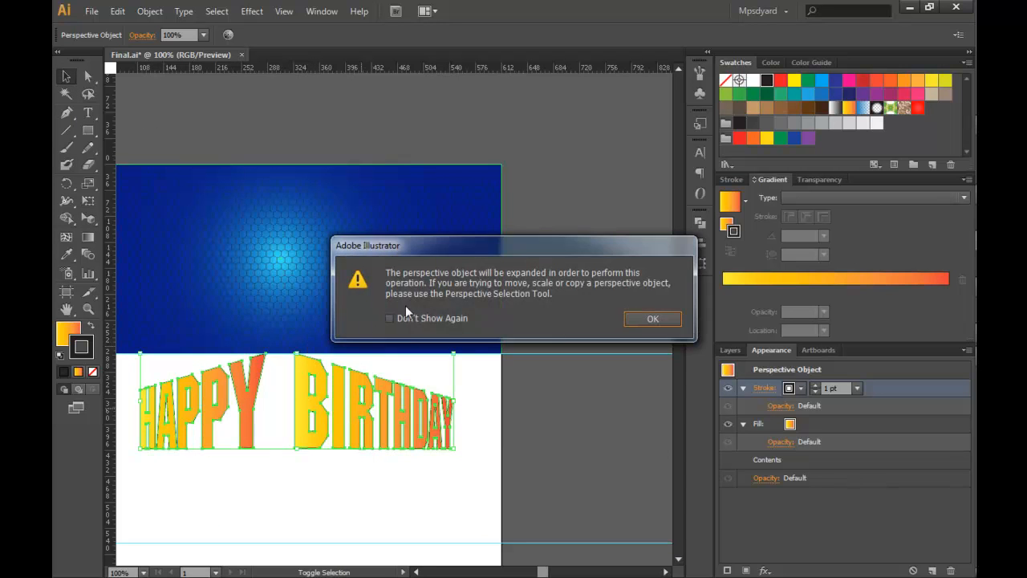
{"action": "mouse_move", "coordinate": [652, 317]}
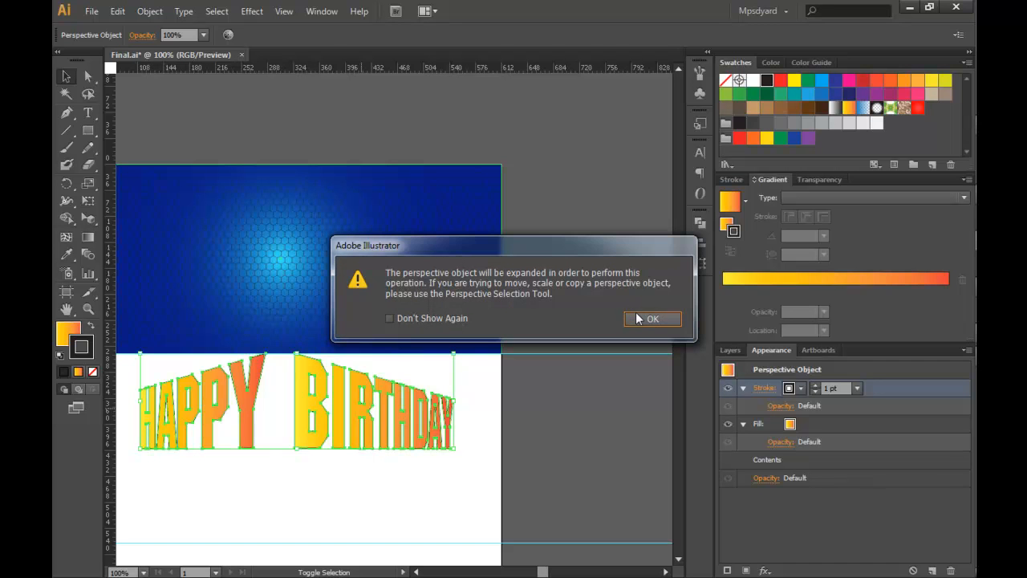
{"action": "left_click", "coordinate": [651, 318]}
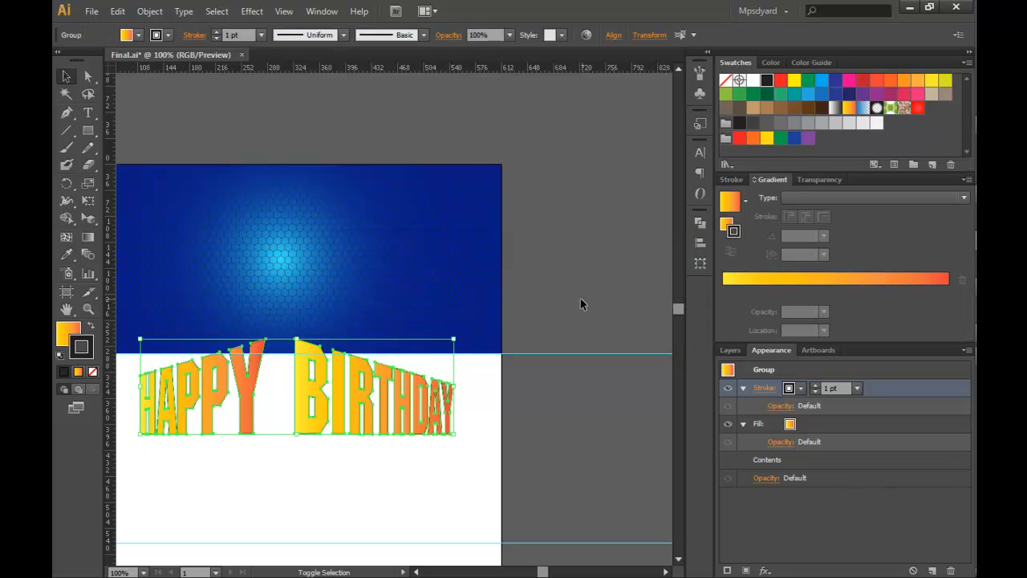
{"action": "left_click_drag", "start_coordinate": [297, 390], "coordinate": [297, 264]}
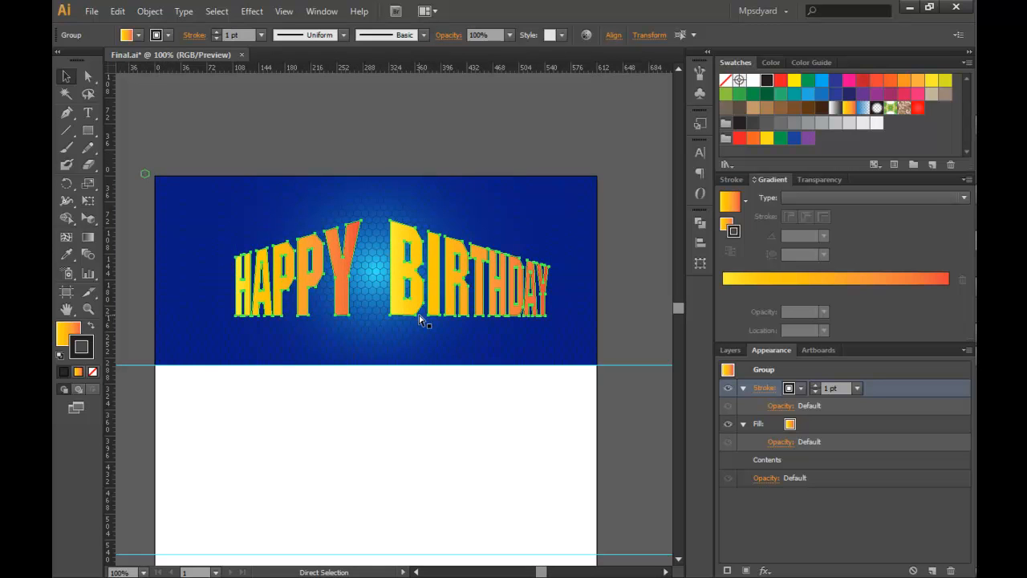
Step: Send an outlined copy of HAPPY BIRTHDAY backward twice, then reveal the Middle and Bottom layers' artwork
{"action": "left_click", "coordinate": [417, 318]}
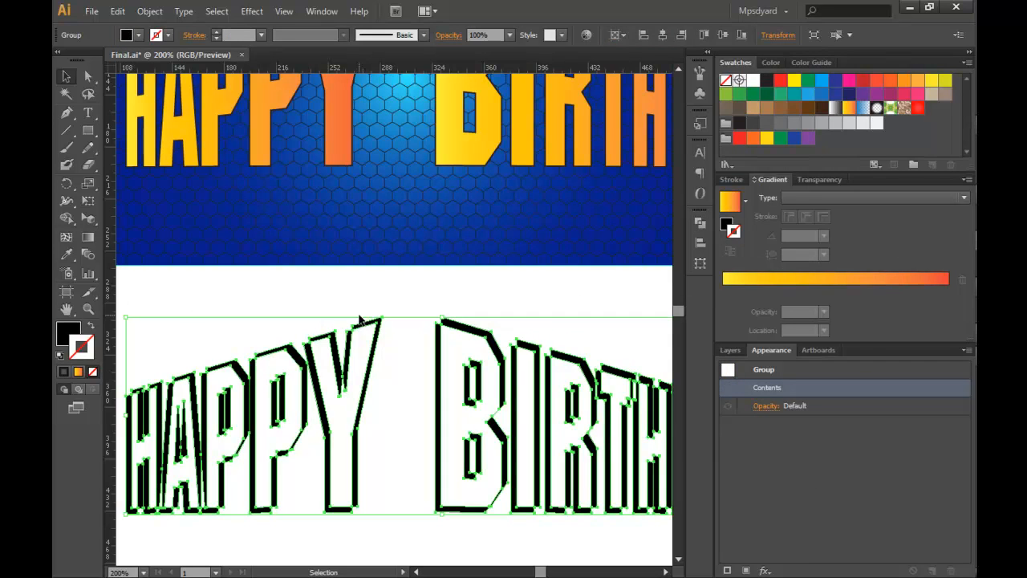
{"action": "mouse_move", "coordinate": [799, 292]}
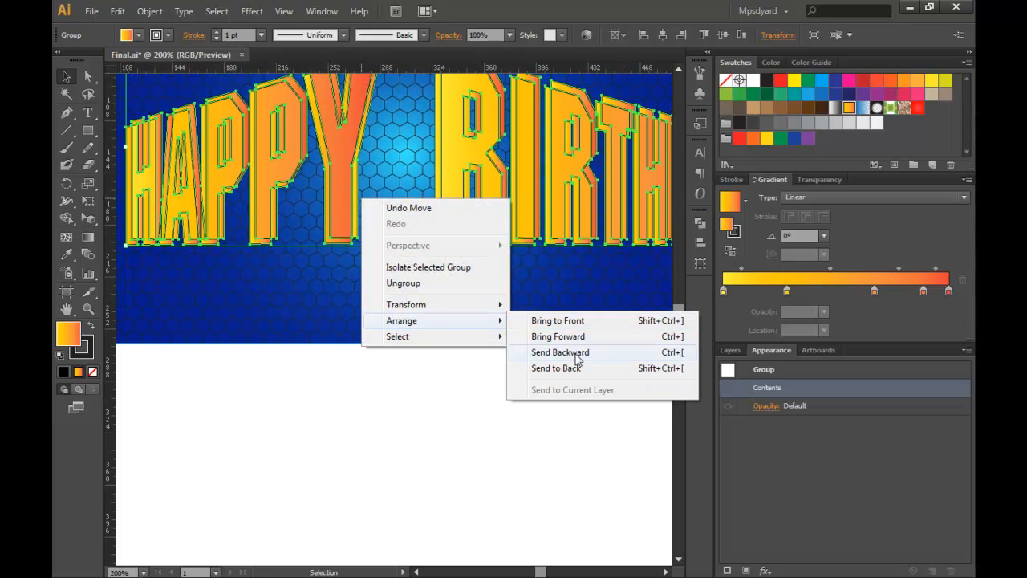
{"action": "left_click", "coordinate": [560, 353]}
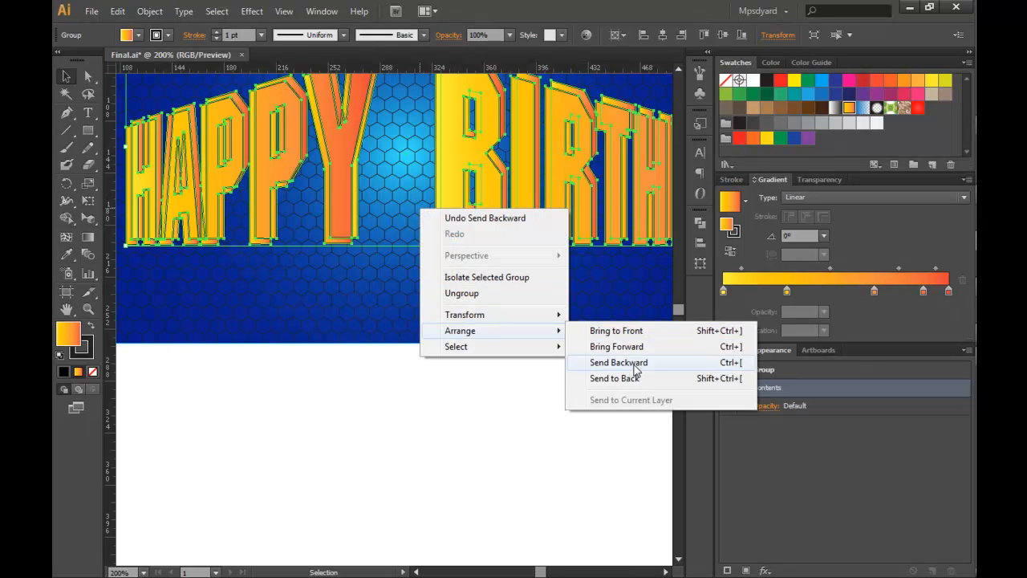
{"action": "left_click", "coordinate": [616, 379]}
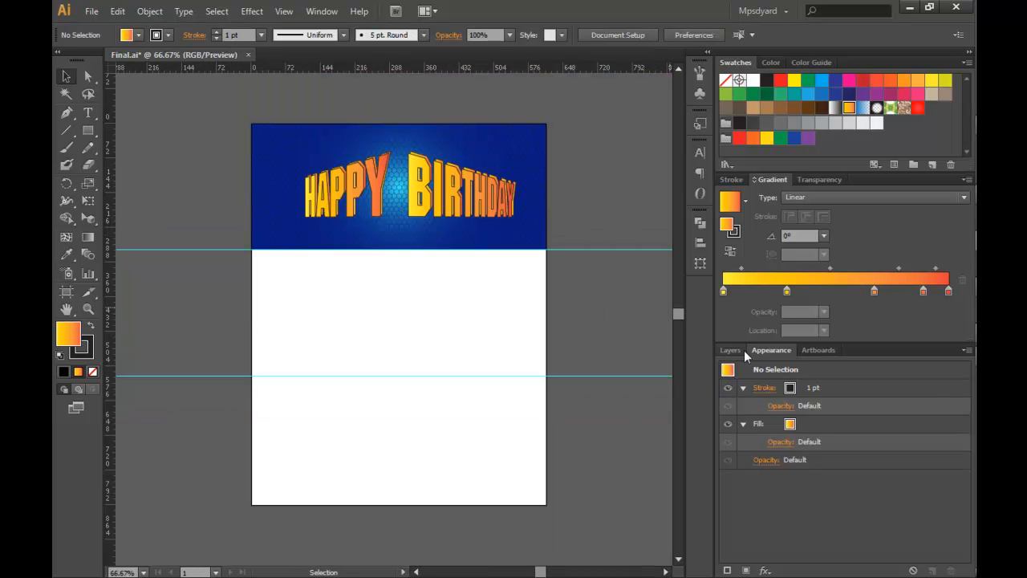
{"action": "left_click", "coordinate": [730, 350]}
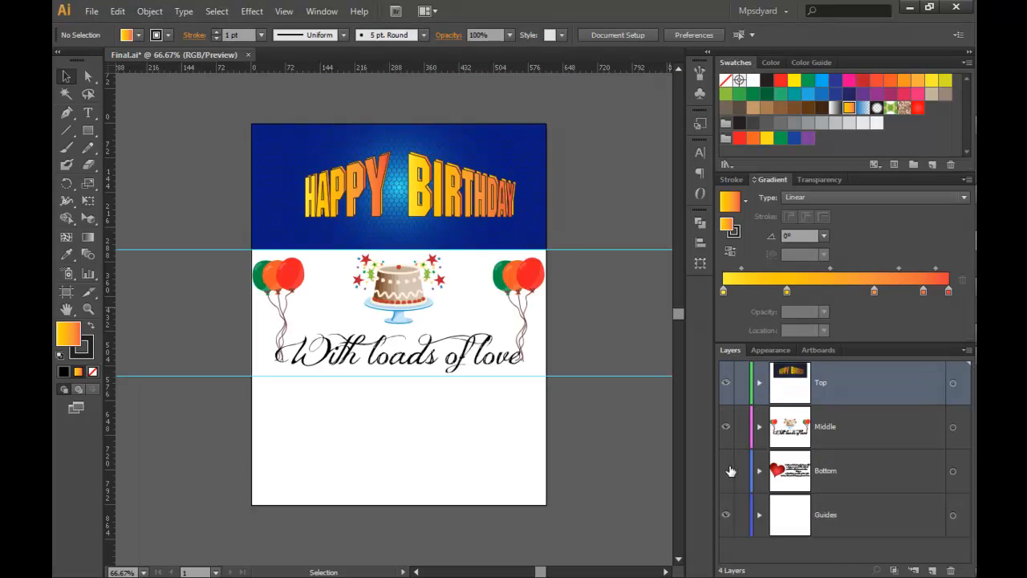